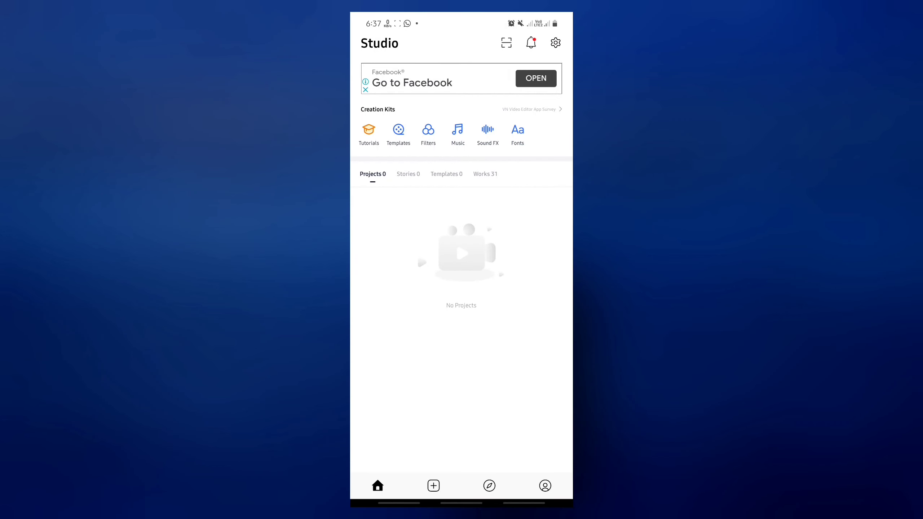
Step: Start a new video project so the media picker appears
{"action": "left_click", "coordinate": [434, 485]}
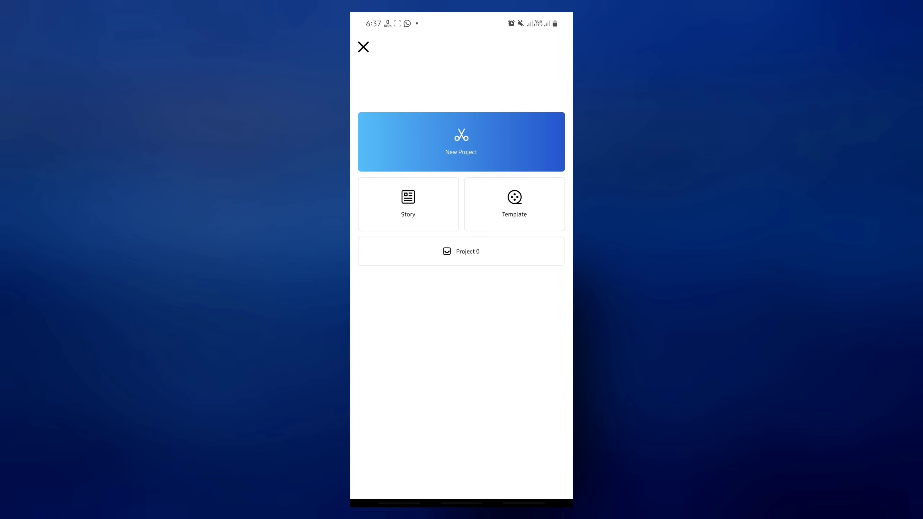
{"action": "left_click", "coordinate": [461, 142]}
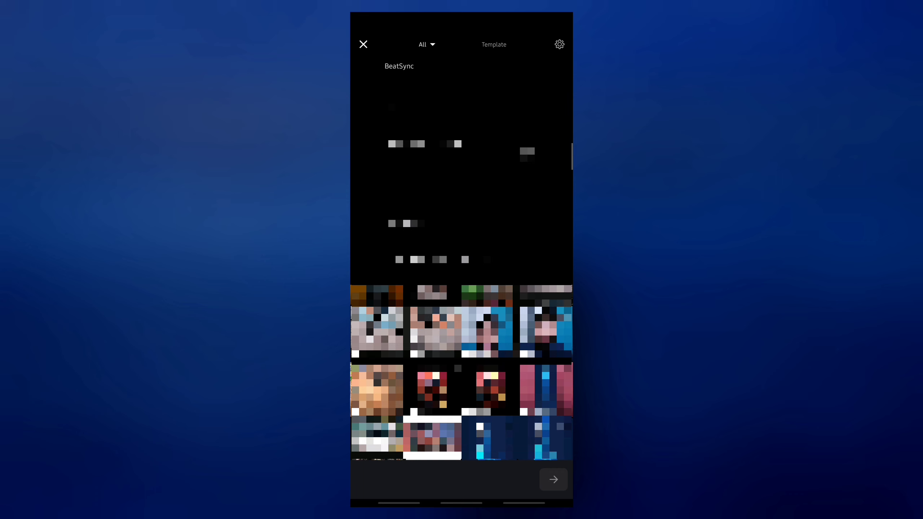
Step: Select the road-walking video from the download album and load it into the editor timeline
{"action": "left_click", "coordinate": [426, 44]}
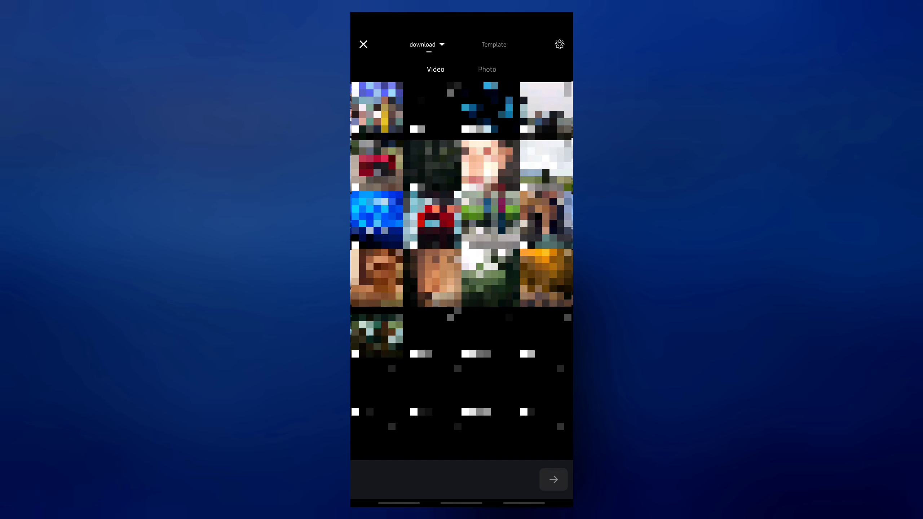
{"action": "scroll", "scroll_direction": "down", "scroll_amount": 3}
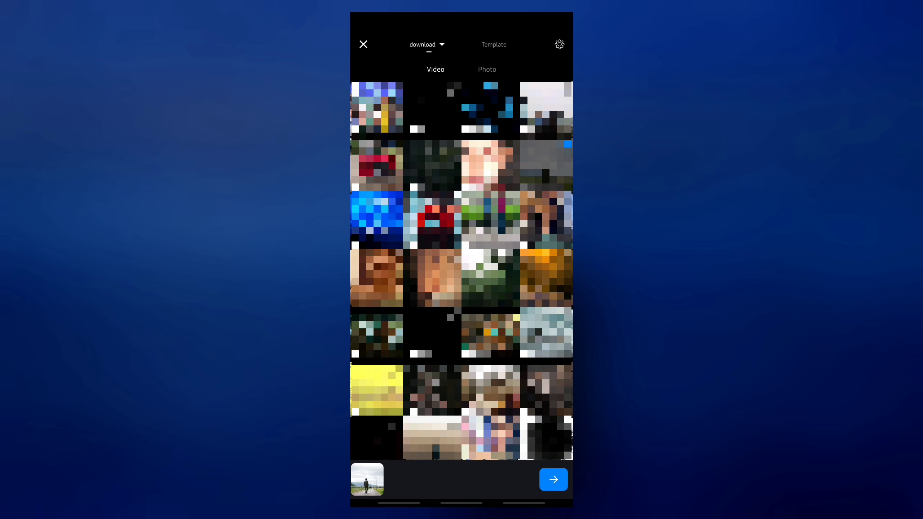
{"action": "left_click", "coordinate": [553, 479]}
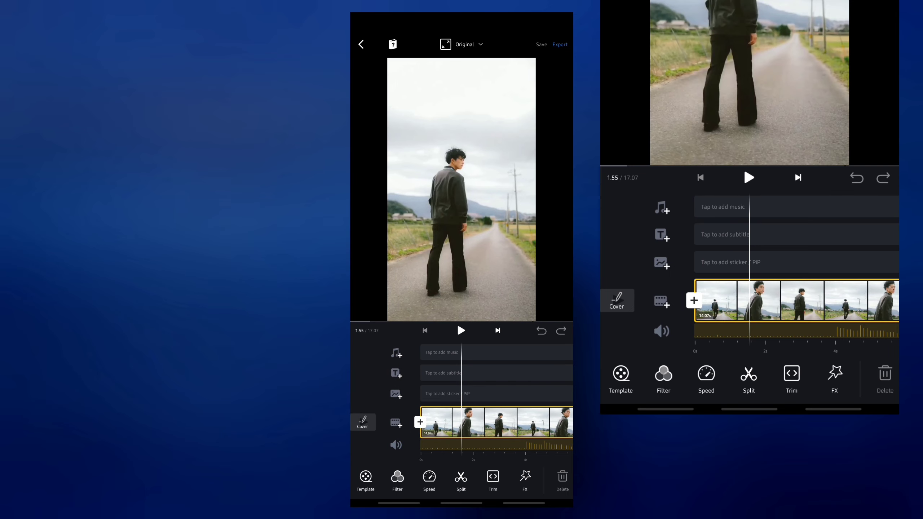
Step: From the clip's Custom filter category, begin importing a new LUT file
{"action": "left_click", "coordinate": [396, 445]}
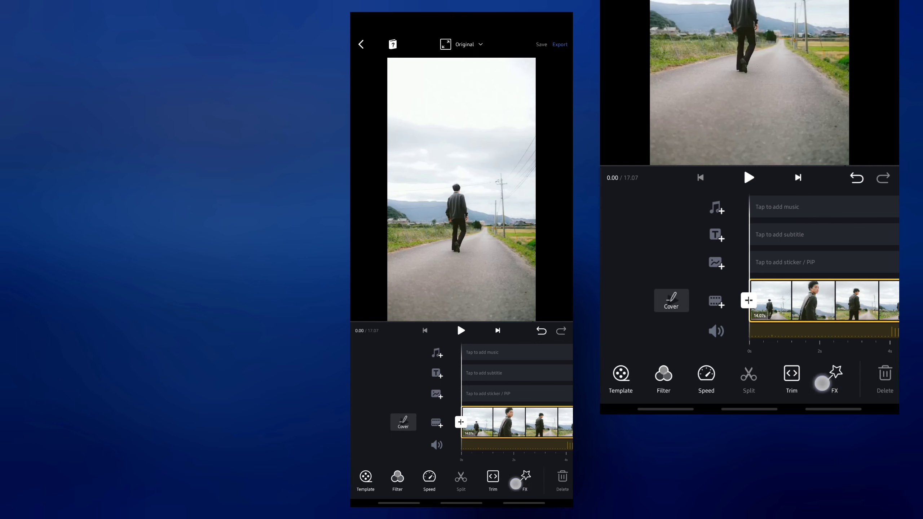
{"action": "left_click", "coordinate": [397, 480]}
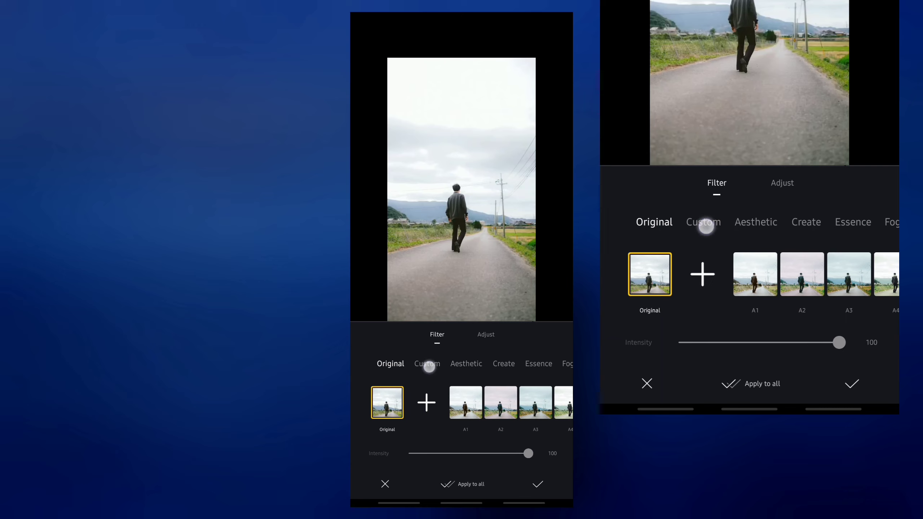
{"action": "left_click", "coordinate": [427, 364]}
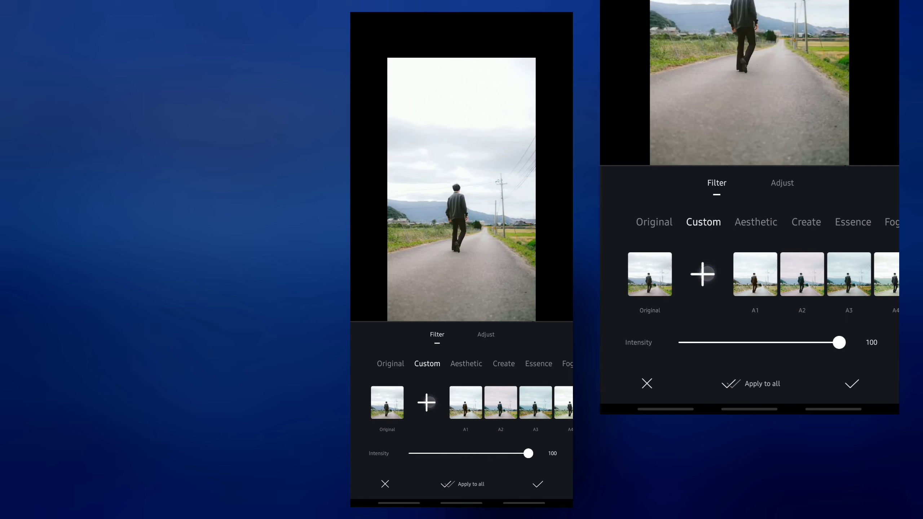
{"action": "left_click", "coordinate": [427, 402]}
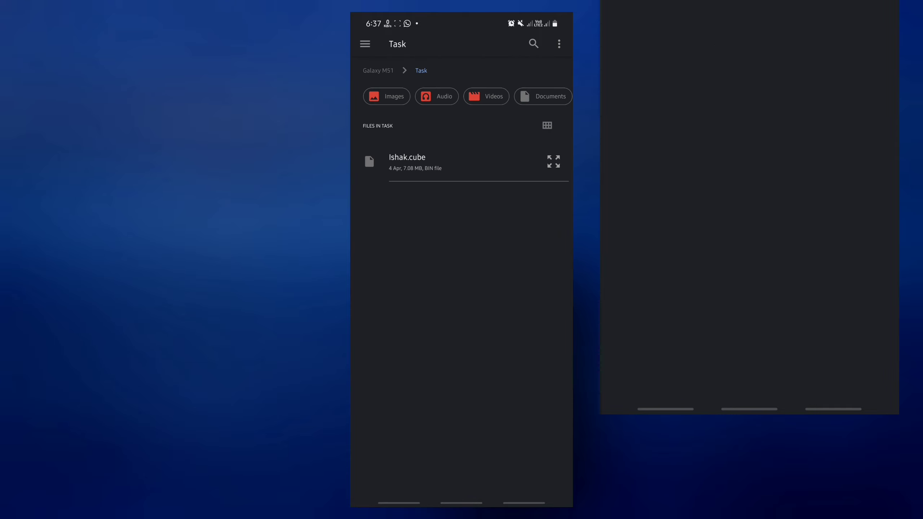
Step: Browse Galaxy M51 internal storage to the Ishak.cube LUT so it loads as the Ishak filter
{"action": "left_click", "coordinate": [365, 43]}
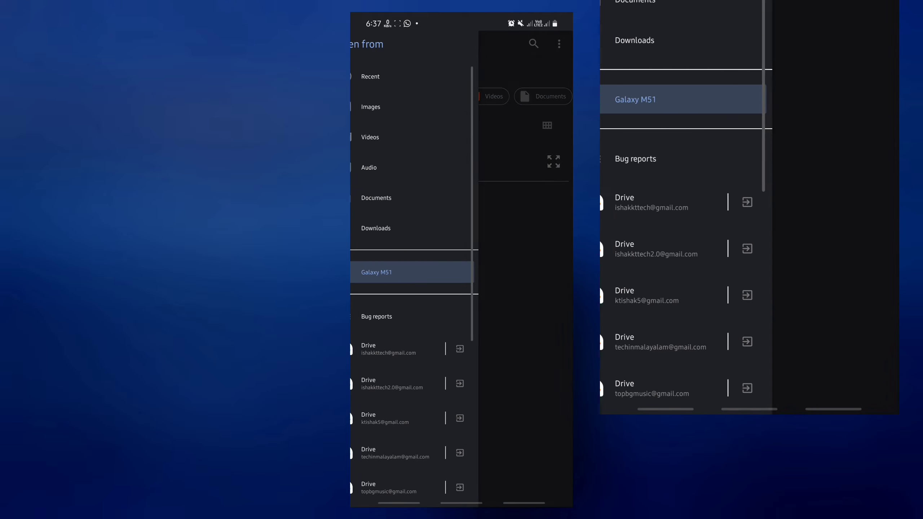
{"action": "left_click", "coordinate": [376, 272]}
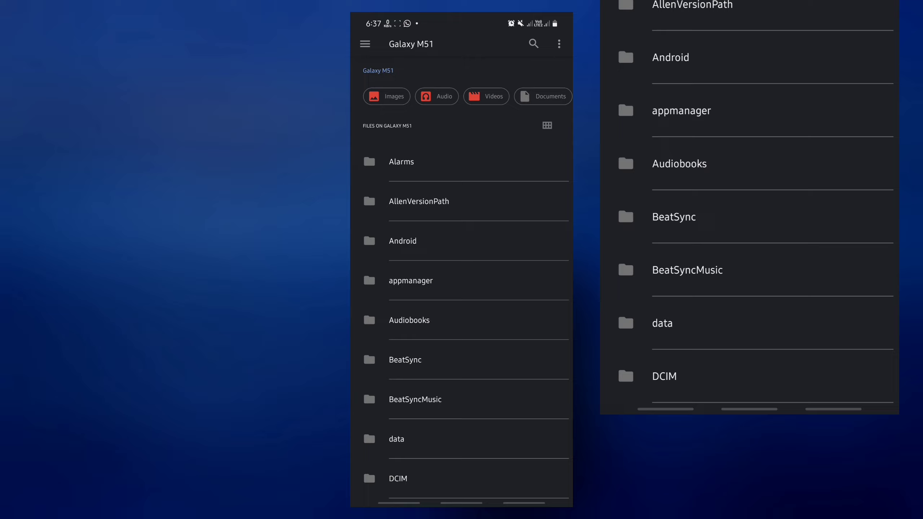
{"action": "scroll", "scroll_direction": "down", "scroll_amount": 3}
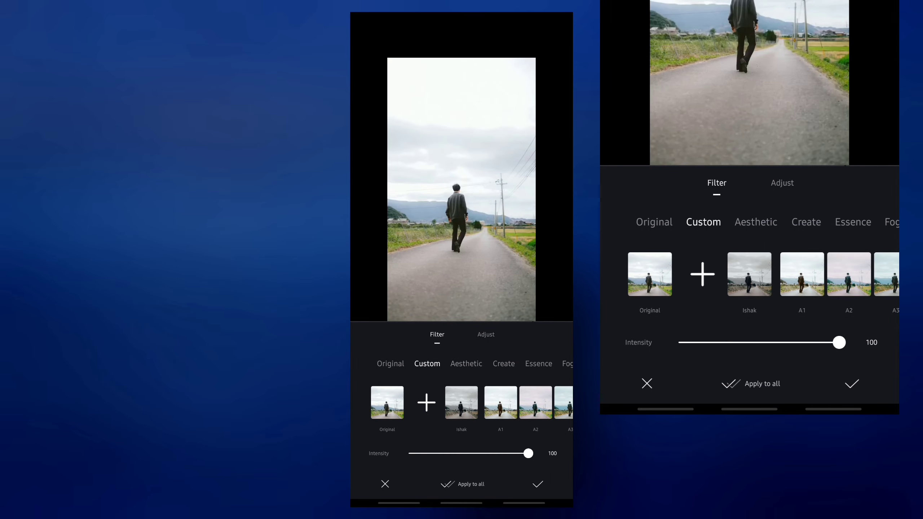
Step: Apply the Ishak filter to the walking clip, giving it a muted grey grade
{"action": "left_click", "coordinate": [462, 403]}
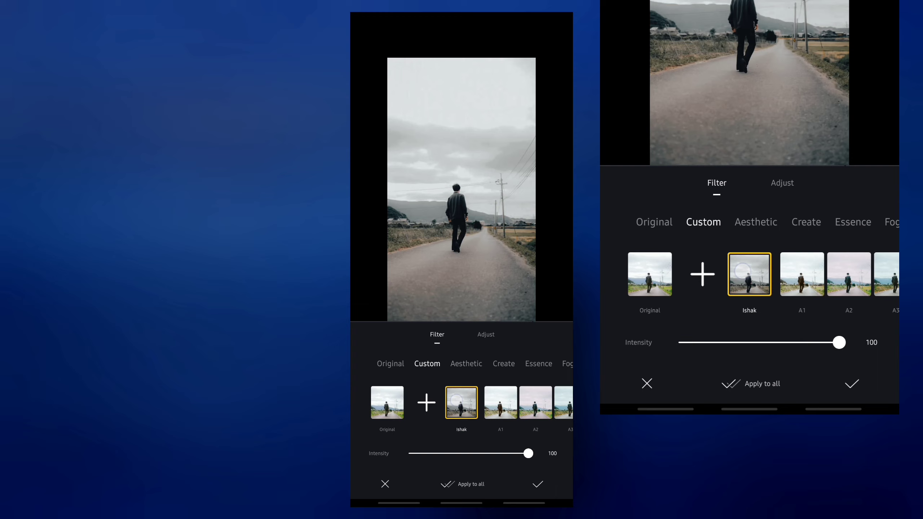
{"action": "left_click", "coordinate": [537, 484]}
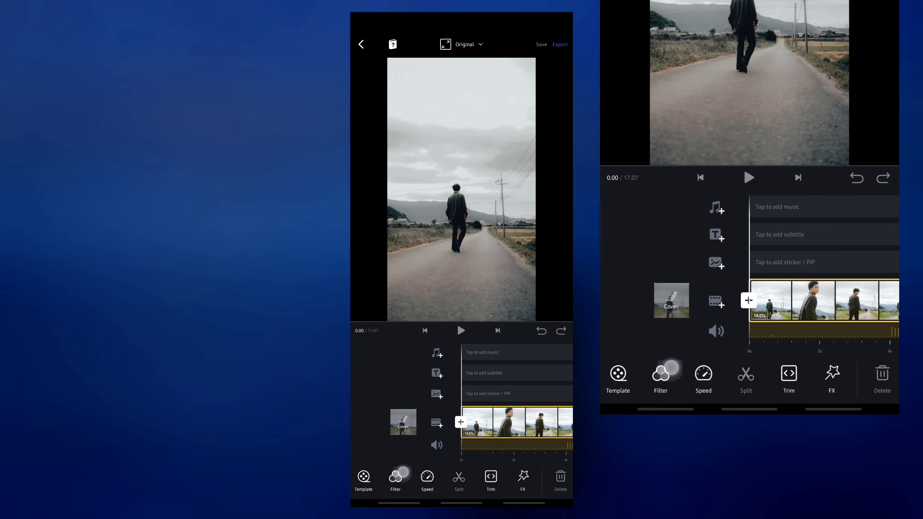
Step: Preview the filtered clip, then bring up Export Settings (1080p, 30 FPS, default bitrate)
{"action": "left_click", "coordinate": [461, 330]}
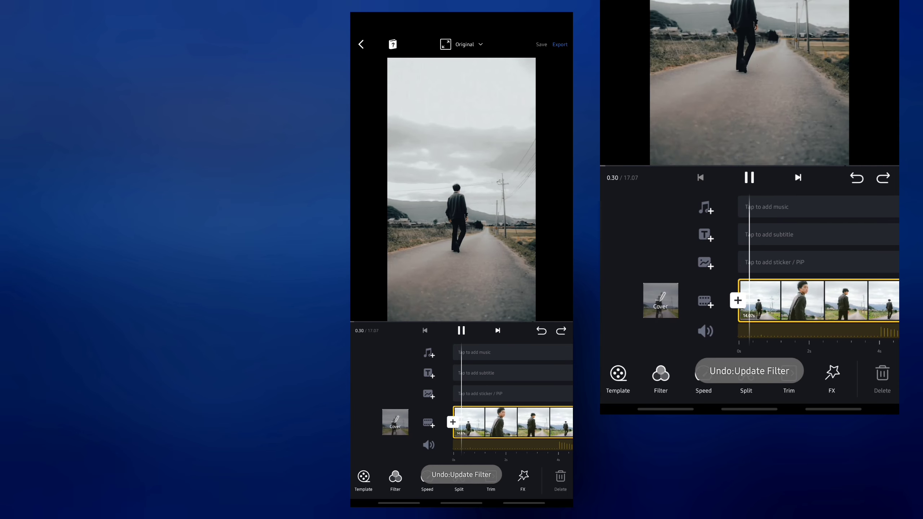
{"action": "left_click", "coordinate": [461, 330]}
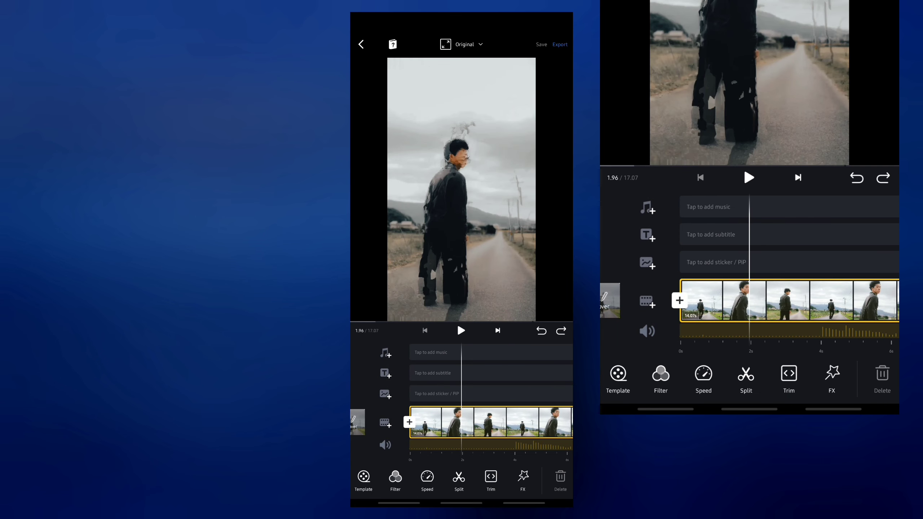
{"action": "left_click", "coordinate": [560, 44]}
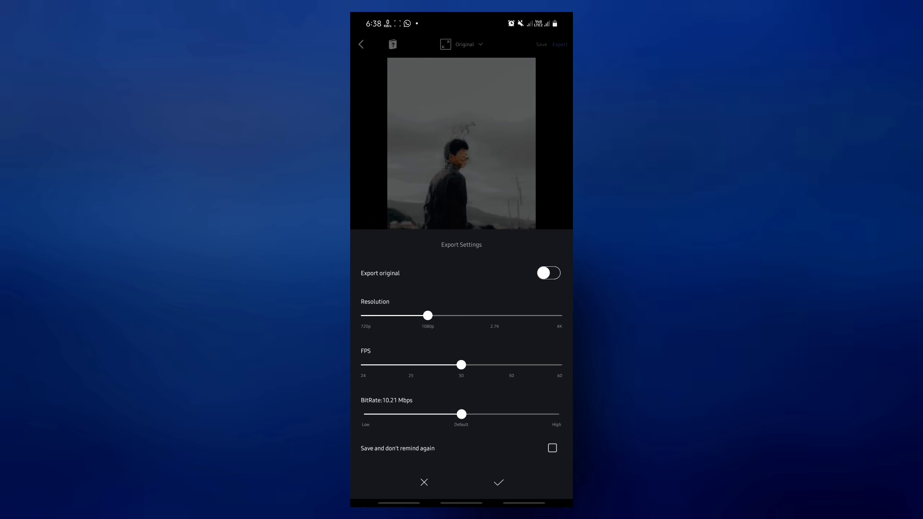
Step: Export with the current settings and save the video to the album
{"action": "left_click", "coordinate": [498, 482]}
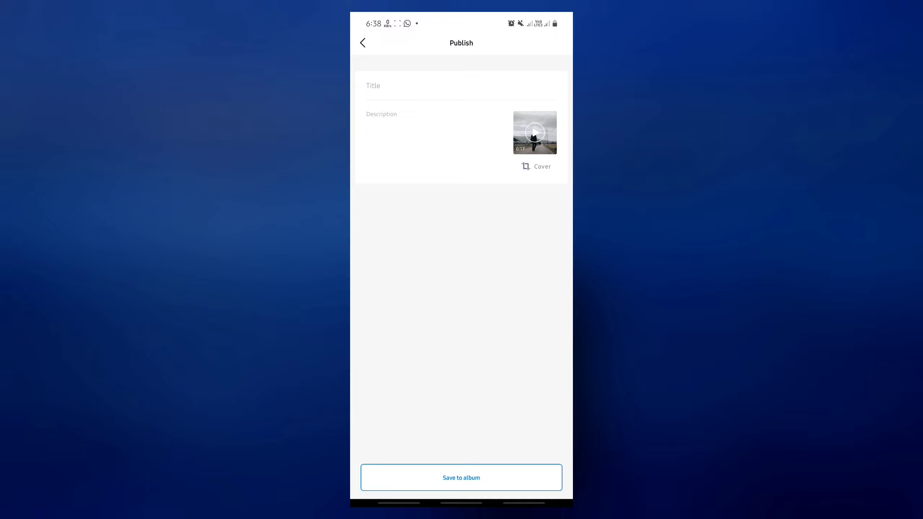
{"action": "left_click", "coordinate": [363, 42]}
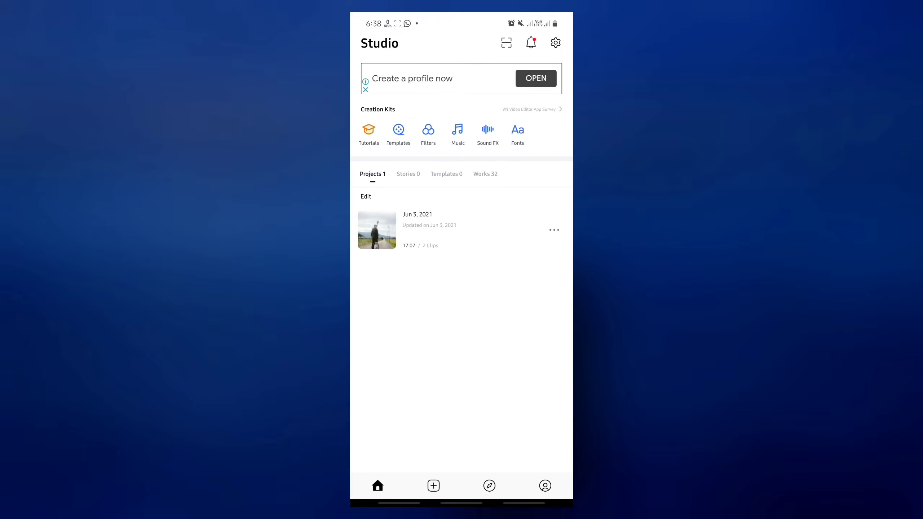